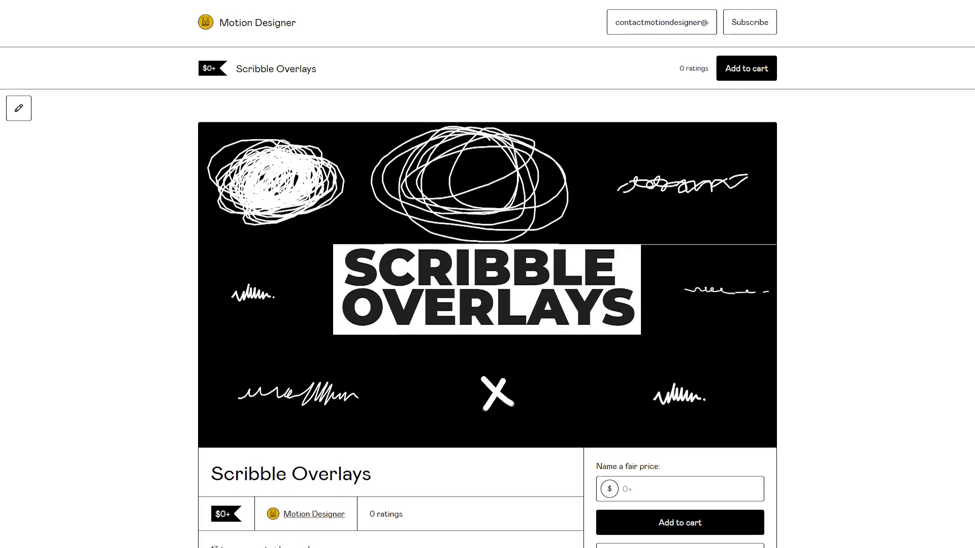
Step: Import the Assets and Overlay footage folders into the project
{"action": "scroll", "scroll_direction": "down", "scroll_amount": 3}
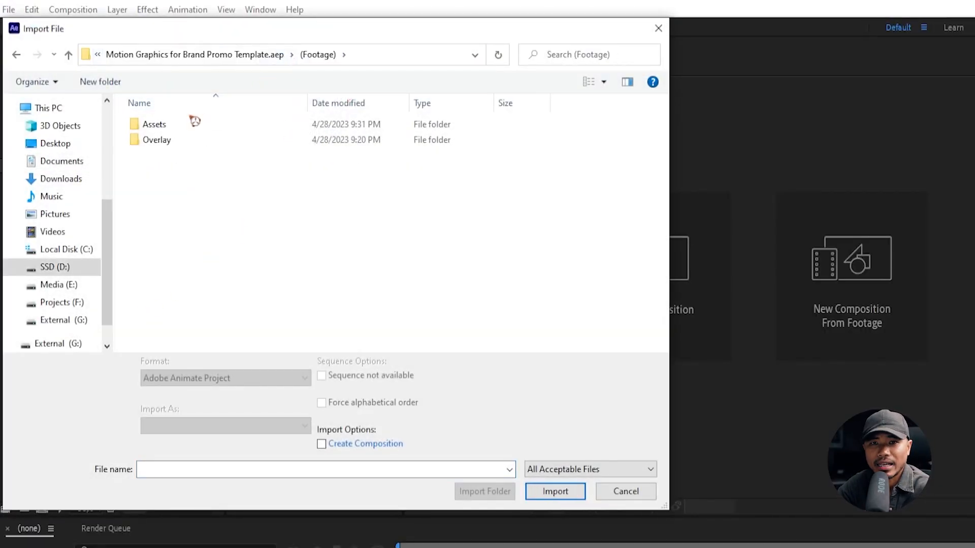
{"action": "left_click", "coordinate": [153, 124]}
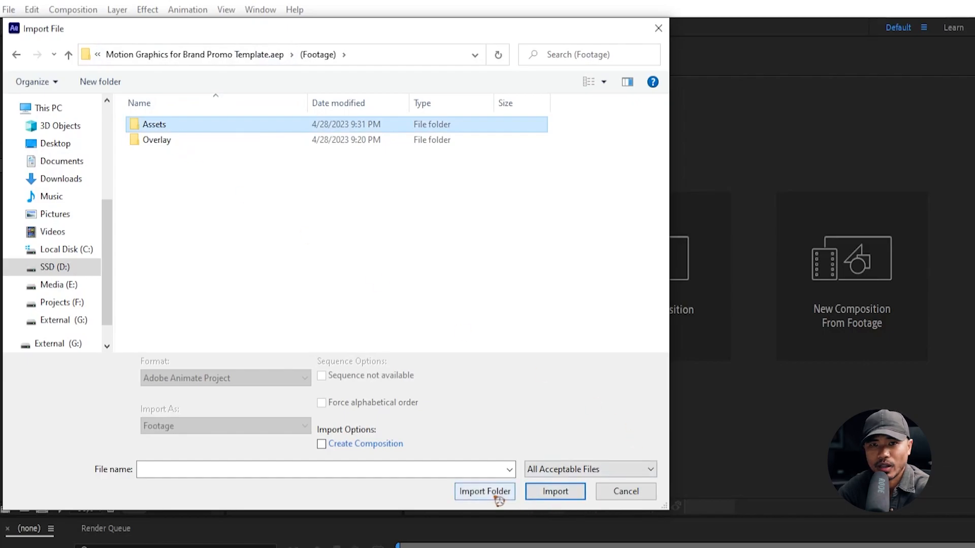
{"action": "left_click", "coordinate": [485, 492]}
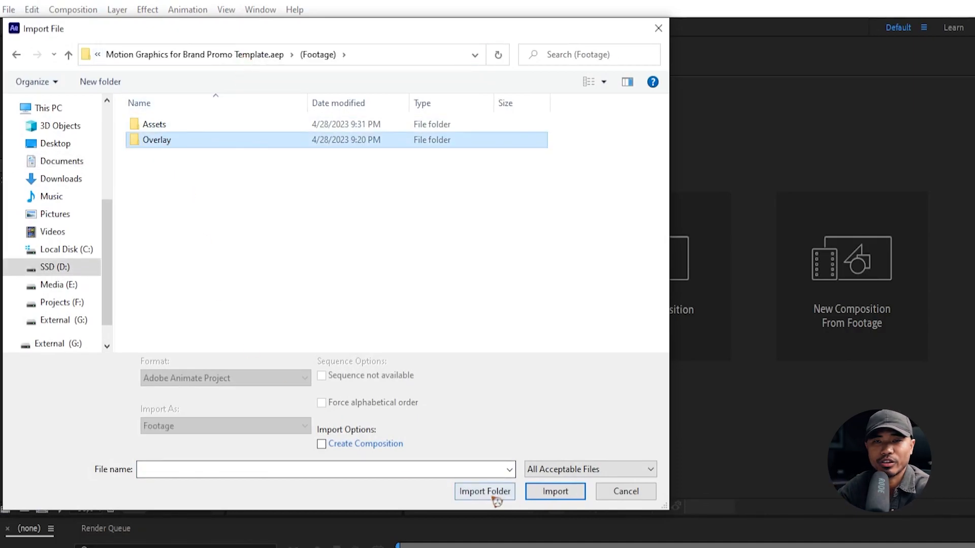
{"action": "left_click", "coordinate": [485, 492]}
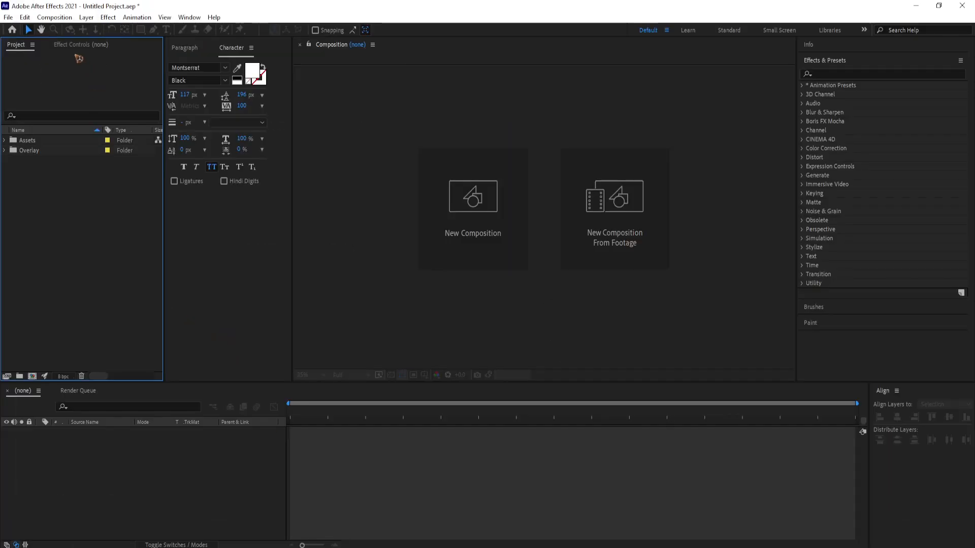
Step: Create the new 1920×1080 composition Slide_1 holding the stock clip
{"action": "left_click", "coordinate": [472, 200]}
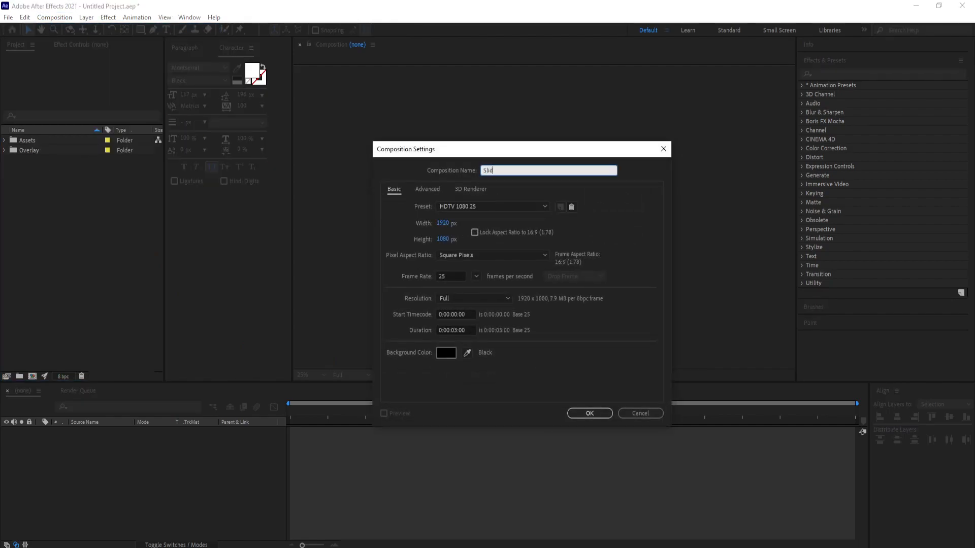
{"action": "left_click", "coordinate": [588, 413]}
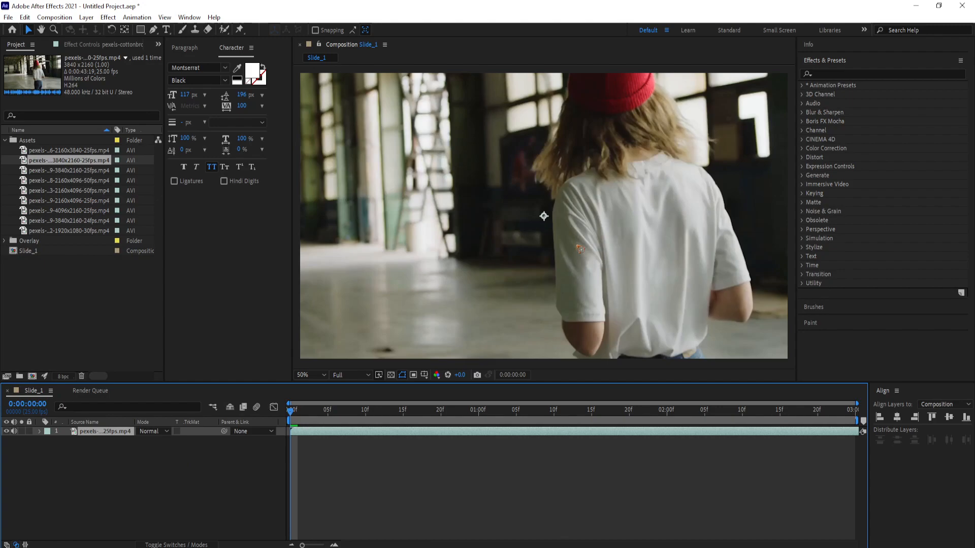
Step: Fit the stock clip to the Slide_1 frame and bring up the layer menu to pre-compose it
{"action": "left_click", "coordinate": [306, 375]}
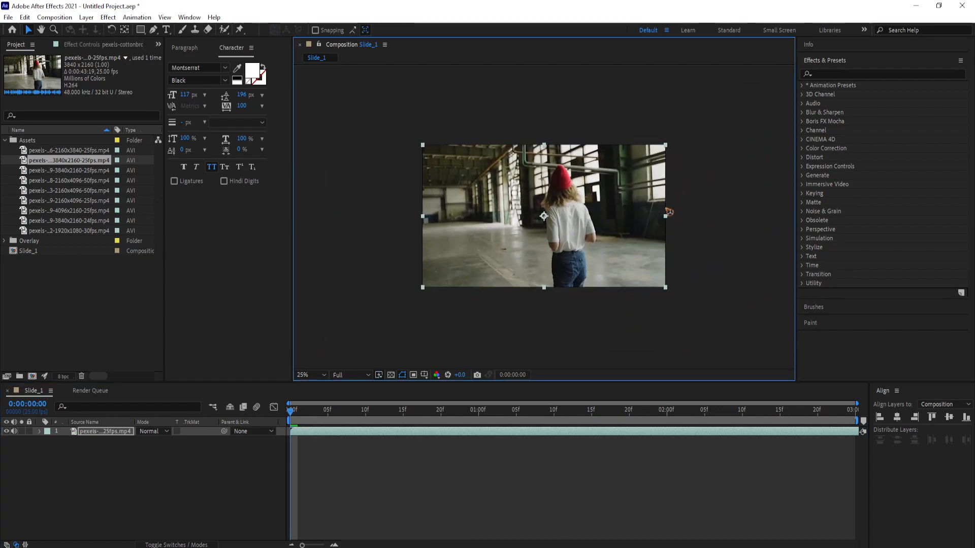
{"action": "right_click", "coordinate": [105, 431]}
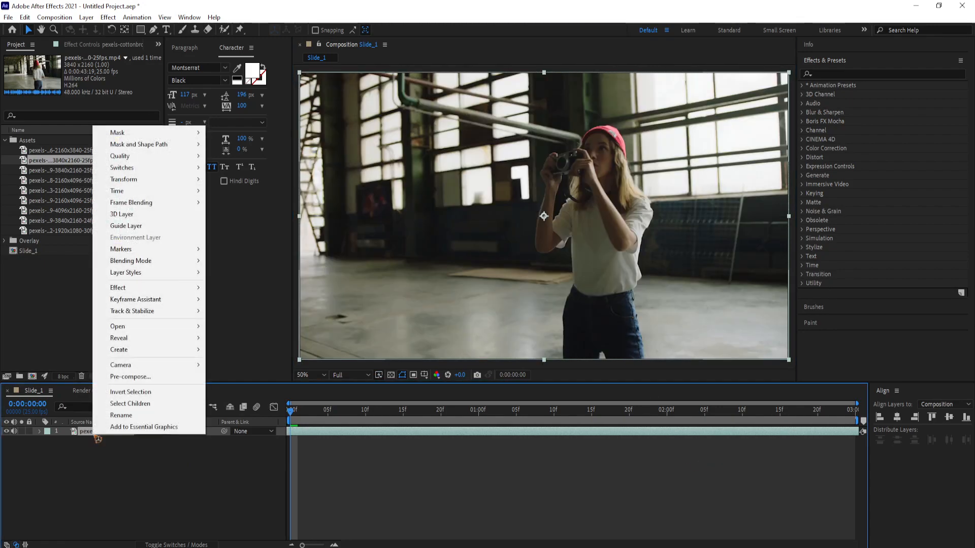